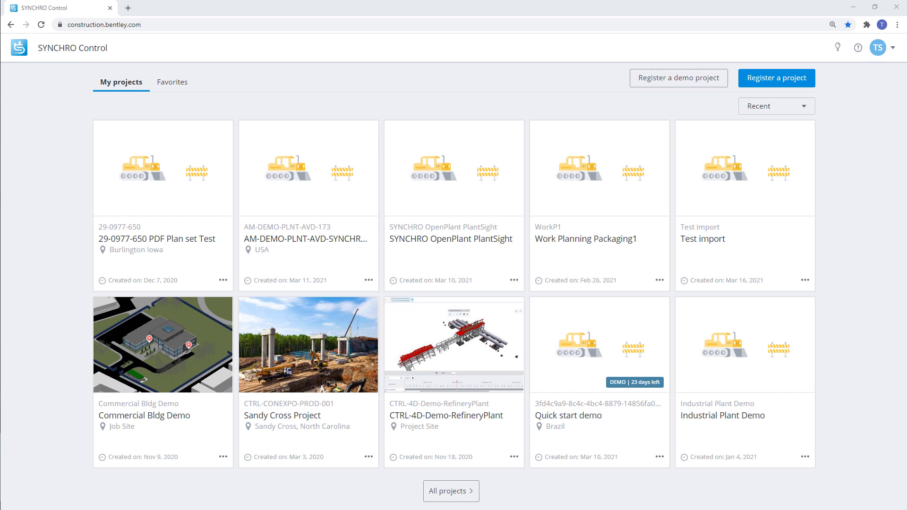
mouse_move(78, 505)
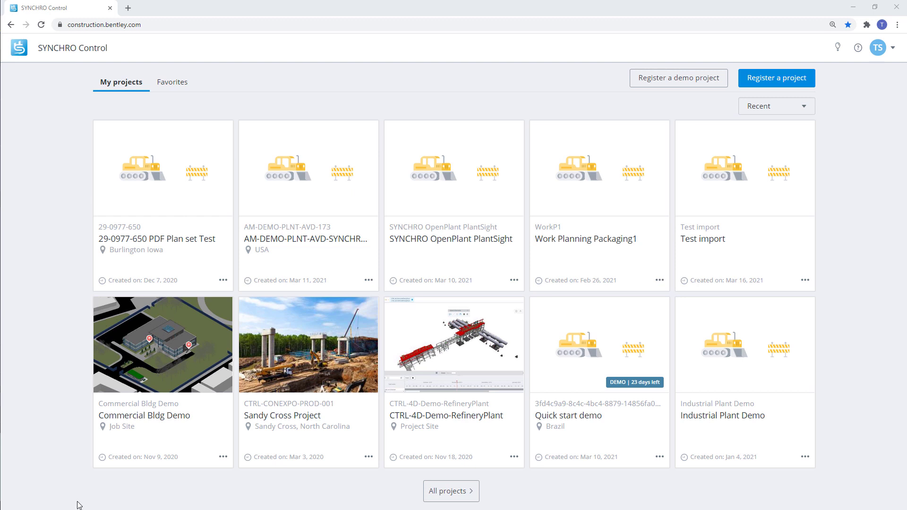
mouse_move(143, 65)
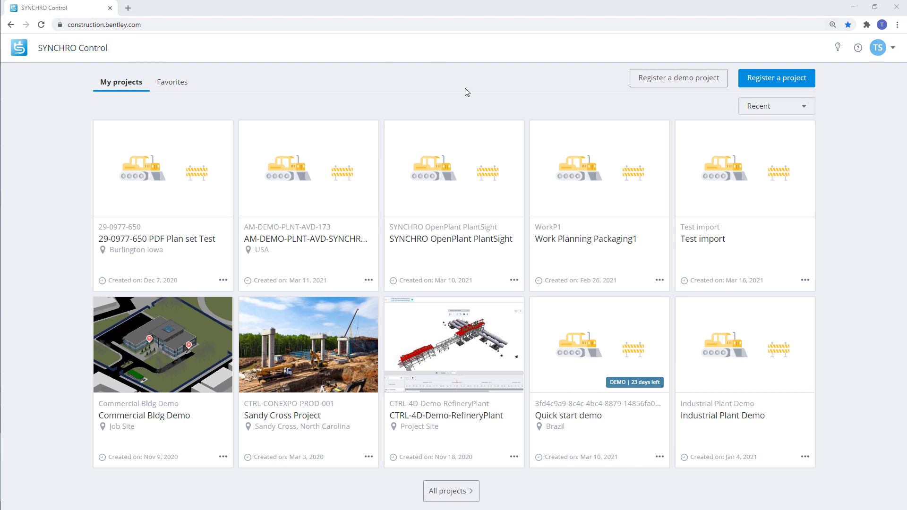
mouse_move(616, 88)
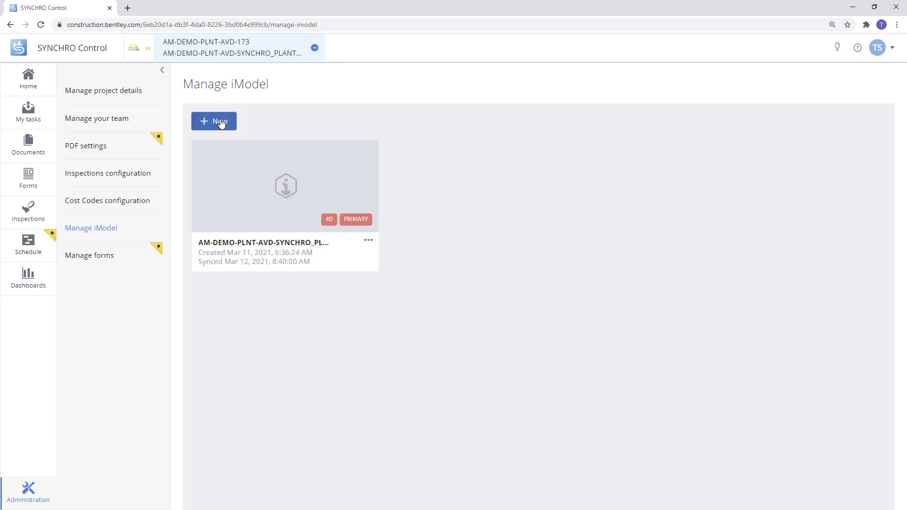
Fill the new iModel form with name 'Container' and scheduling enabled, then cancel it
left_click(214, 121)
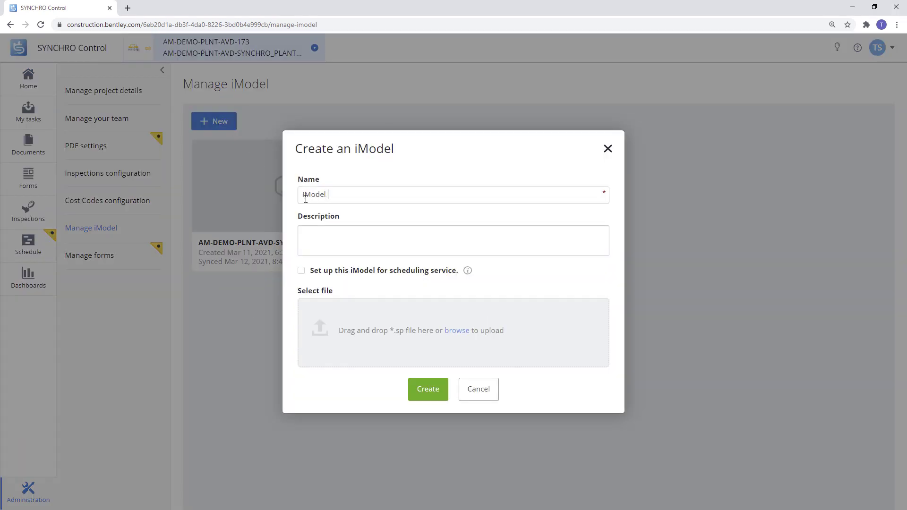
type("Container")
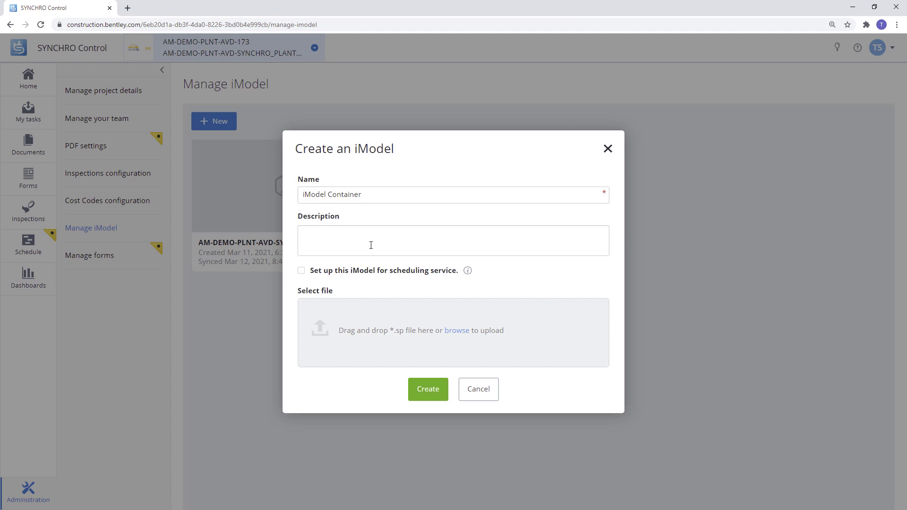
left_click(300, 270)
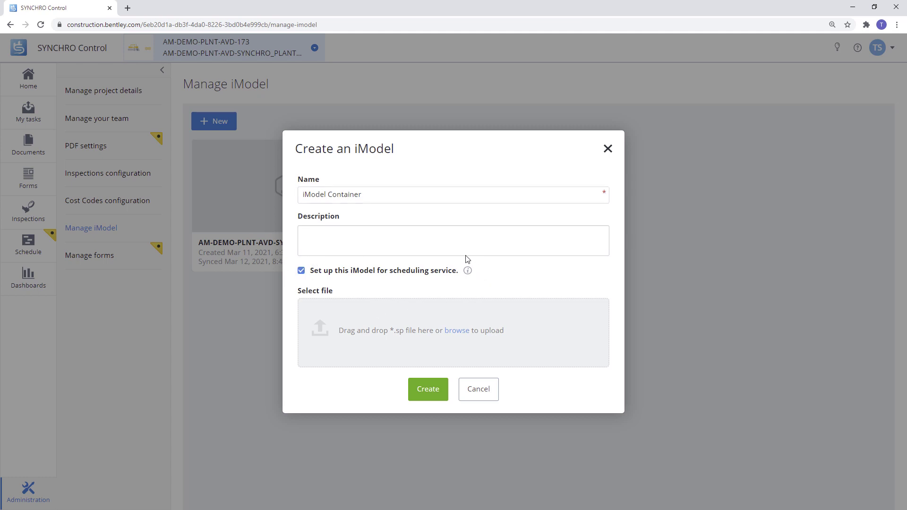
left_click(479, 388)
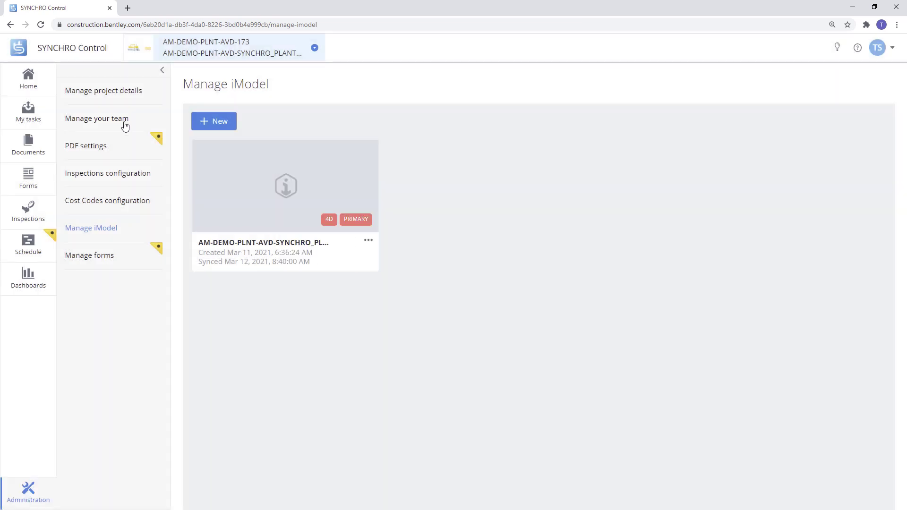
Review the project team and Add users form, then switch to OpenPlant Modeler
left_click(97, 118)
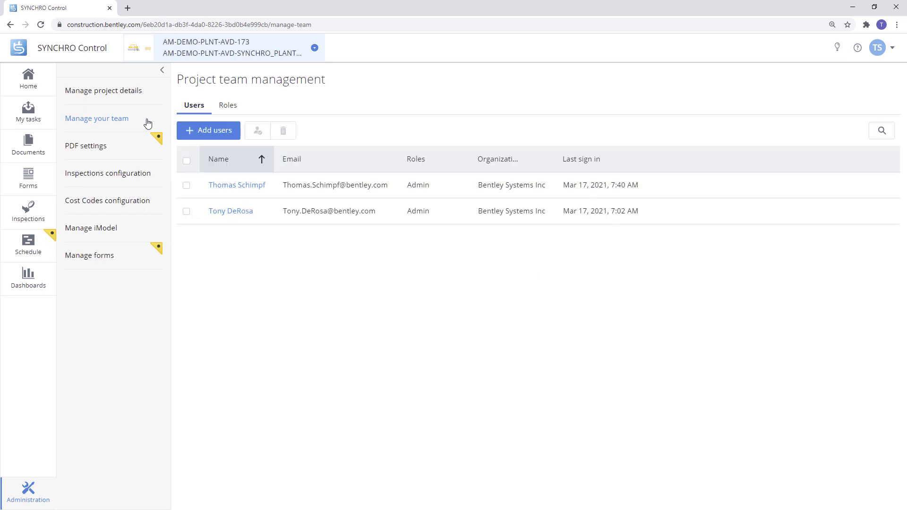
left_click(208, 131)
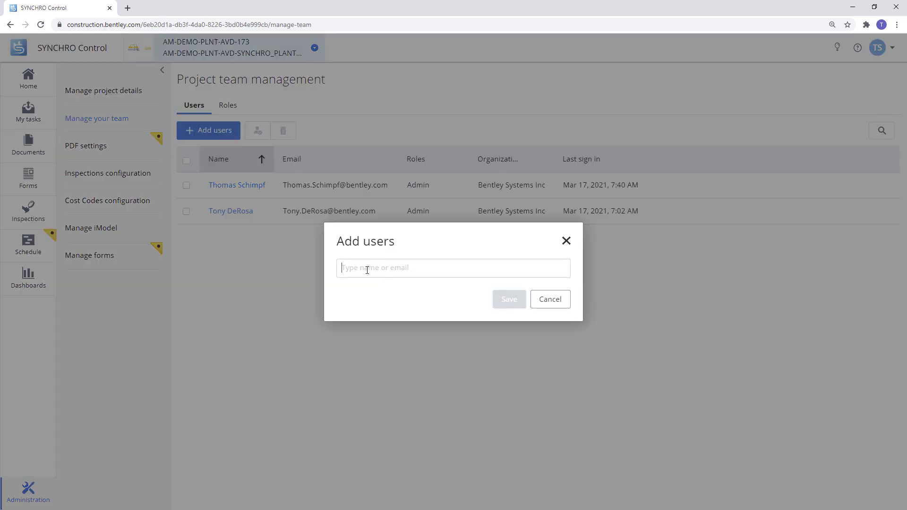
left_click(26, 115)
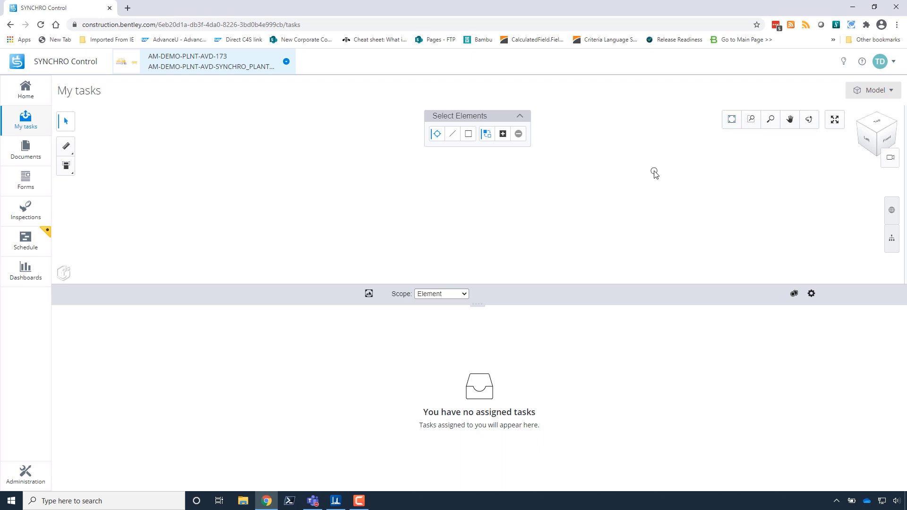
left_click(381, 501)
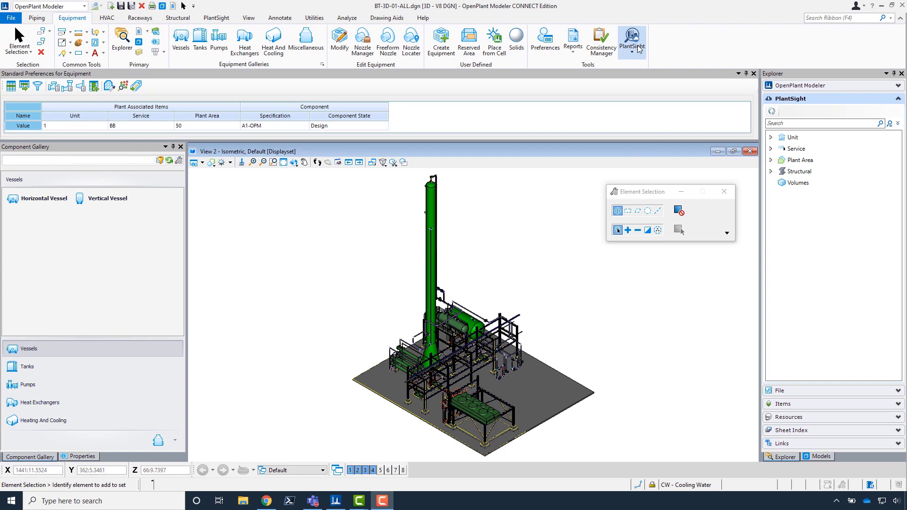
Update All to PlantSight, sending the 3908 added items and confirming success
left_click(633, 42)
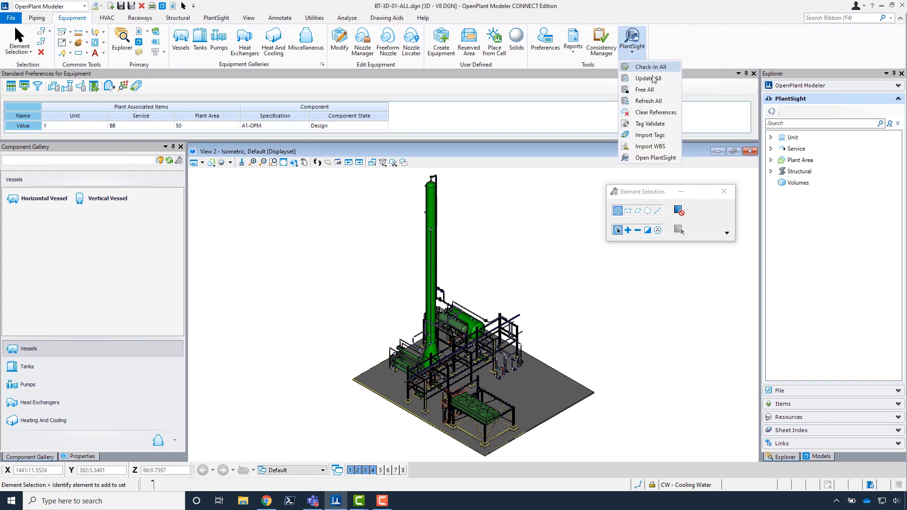
mouse_move(651, 79)
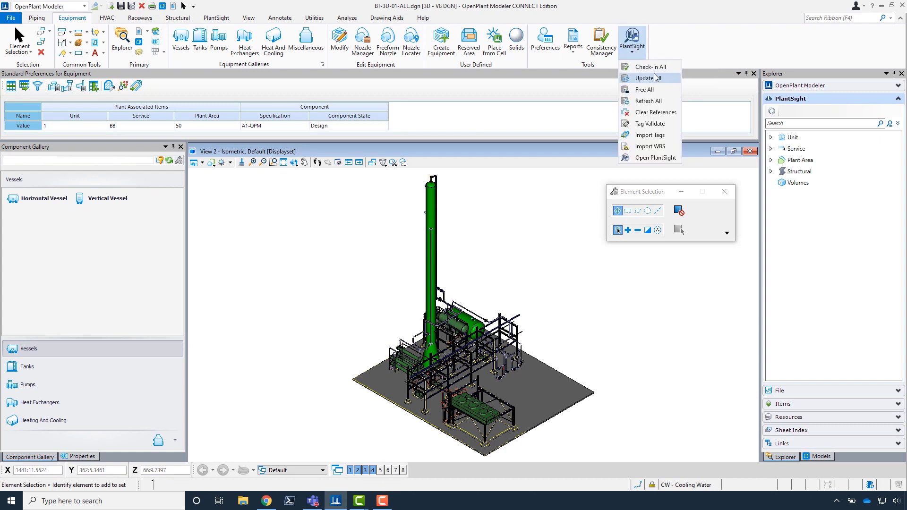
left_click(611, 342)
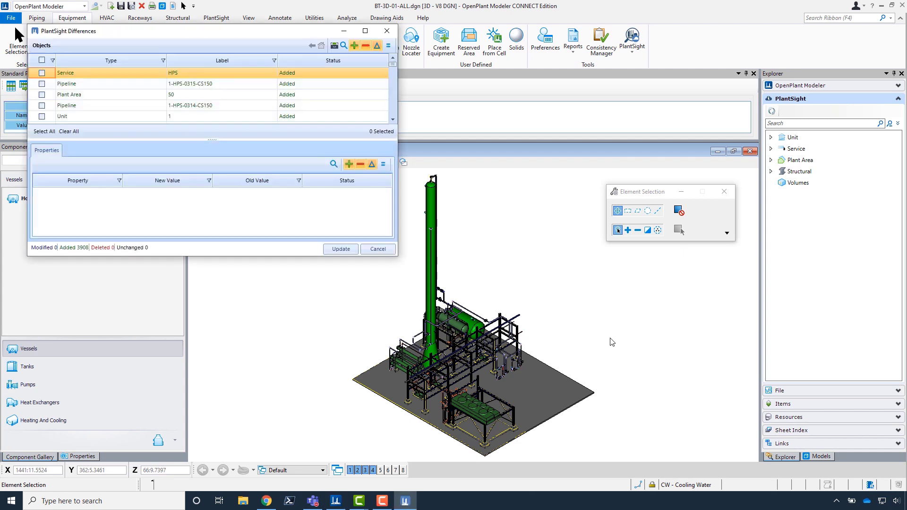
left_click(340, 248)
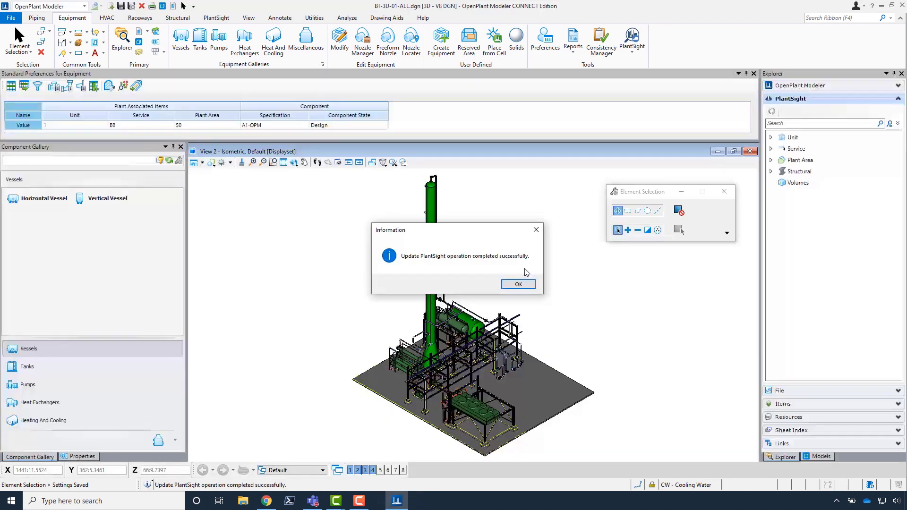
left_click(517, 284)
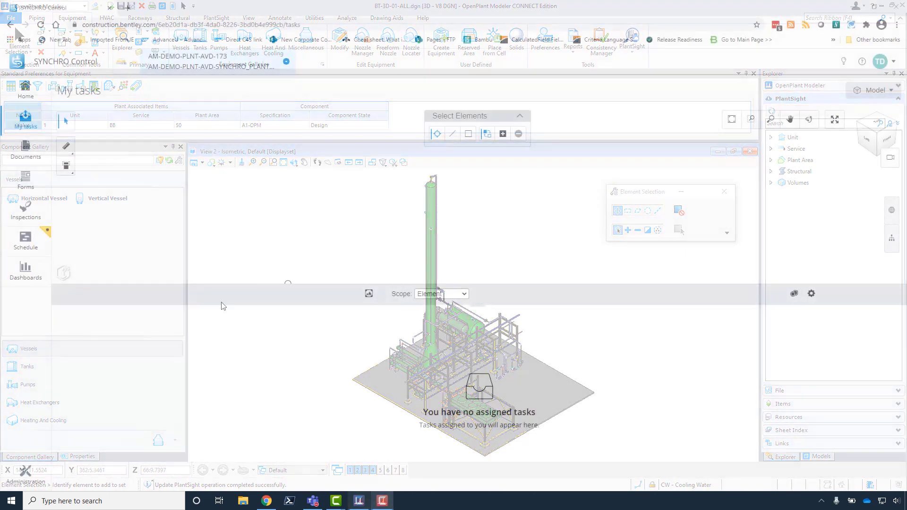
Load the Manage iModel page from Administration, then leave for the SYNCHRO scheduler
left_click(26, 474)
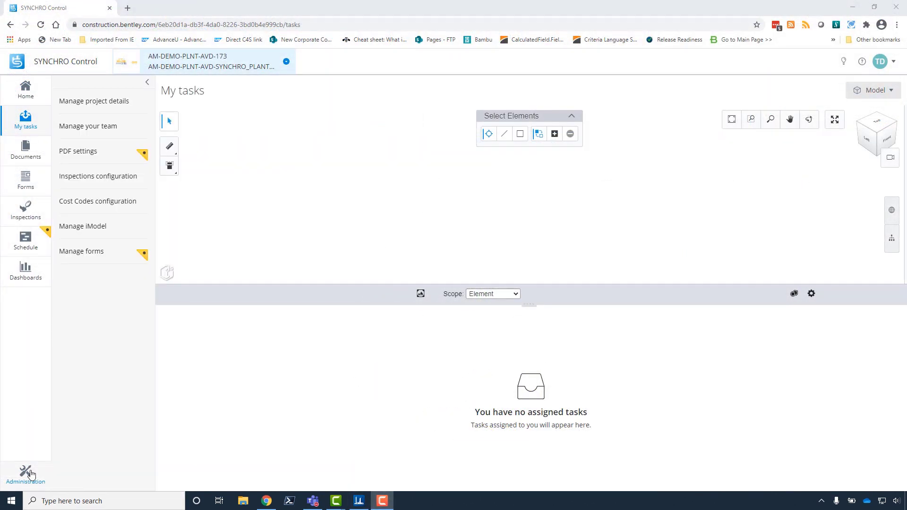
left_click(83, 226)
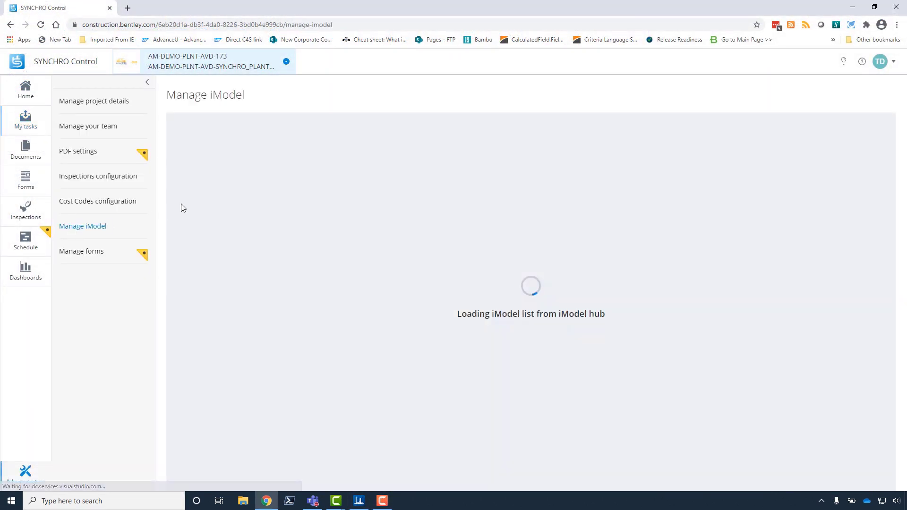
left_click(26, 120)
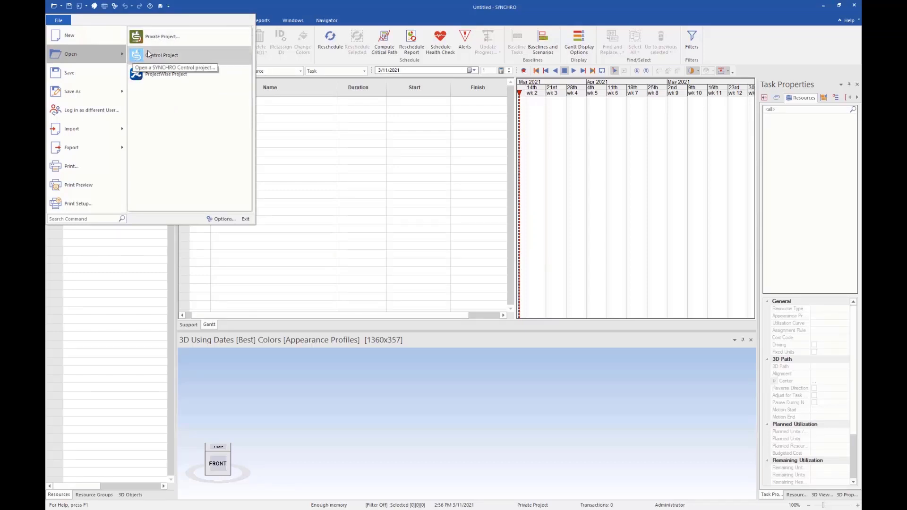
Open the AM-DEMO-PLNT-AVD-SYNCHRO_PLANTSIGHT Control project with its plant model in 3D
left_click(164, 55)
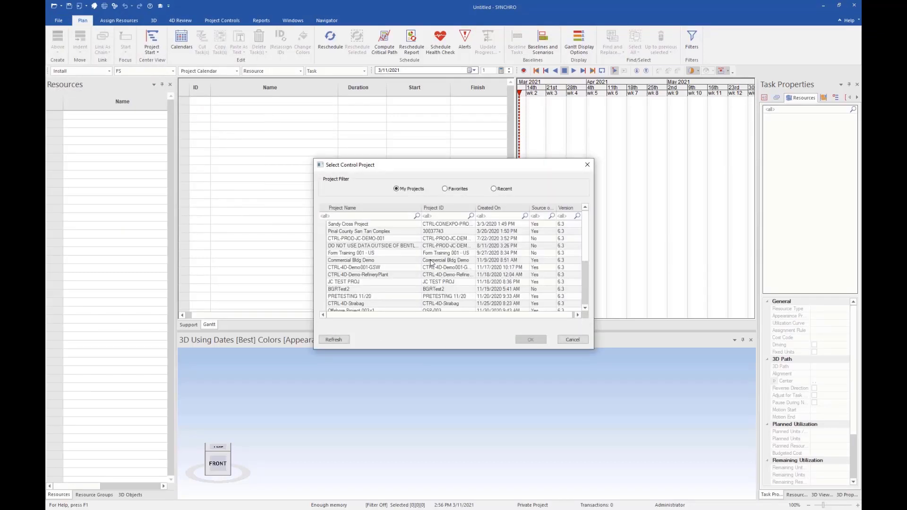
scroll("down", 3)
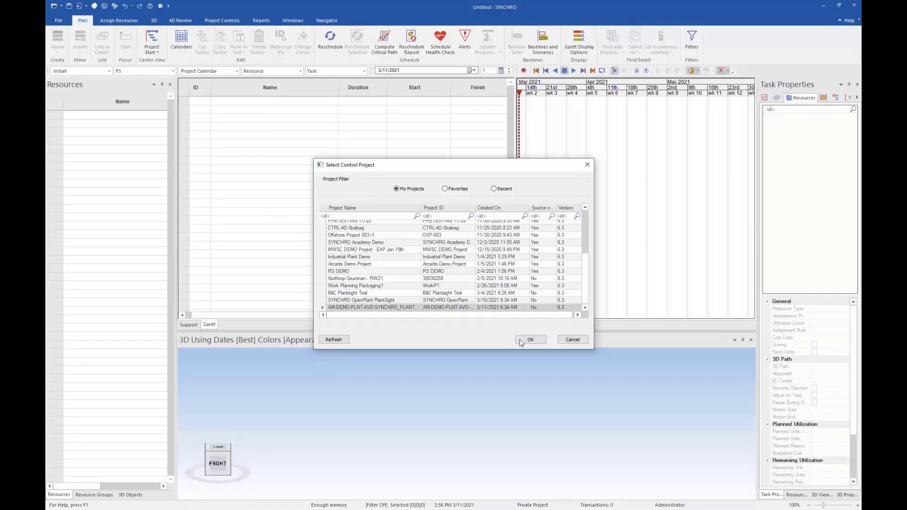
left_click(530, 340)
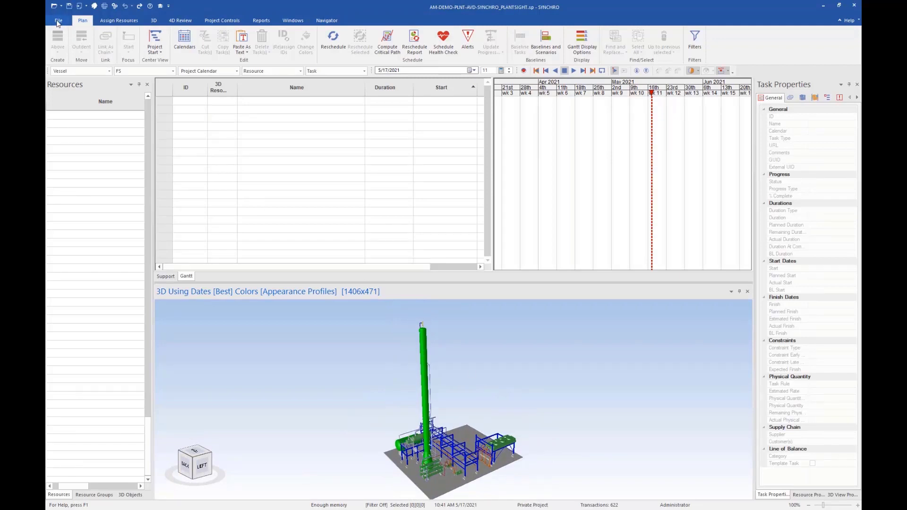
left_click(58, 19)
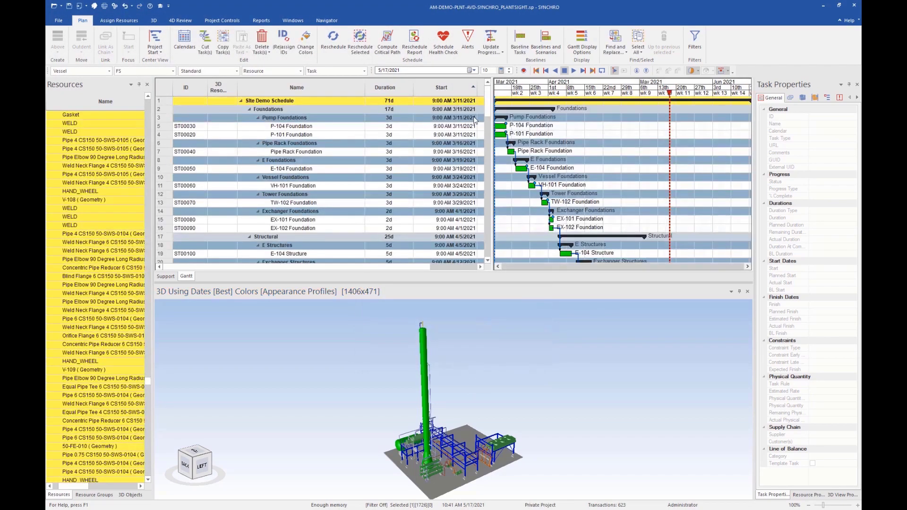
scroll("down", 3)
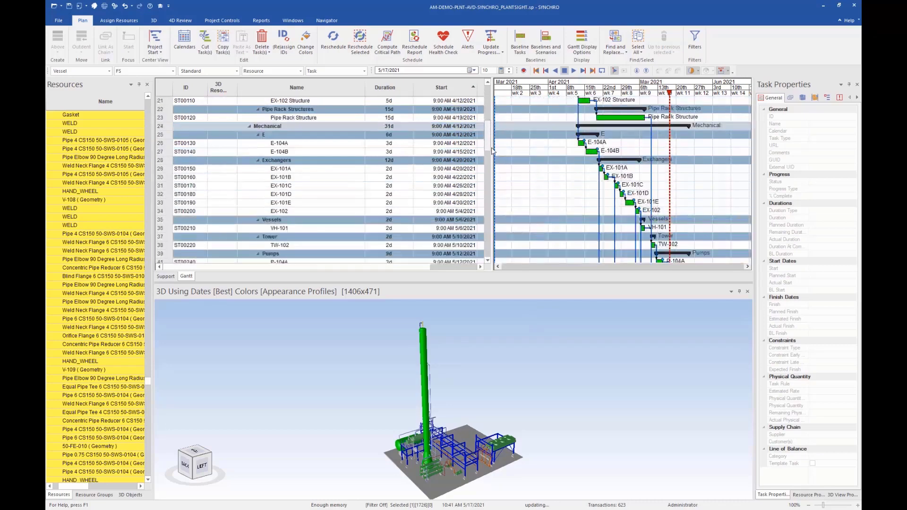
scroll("down", 3)
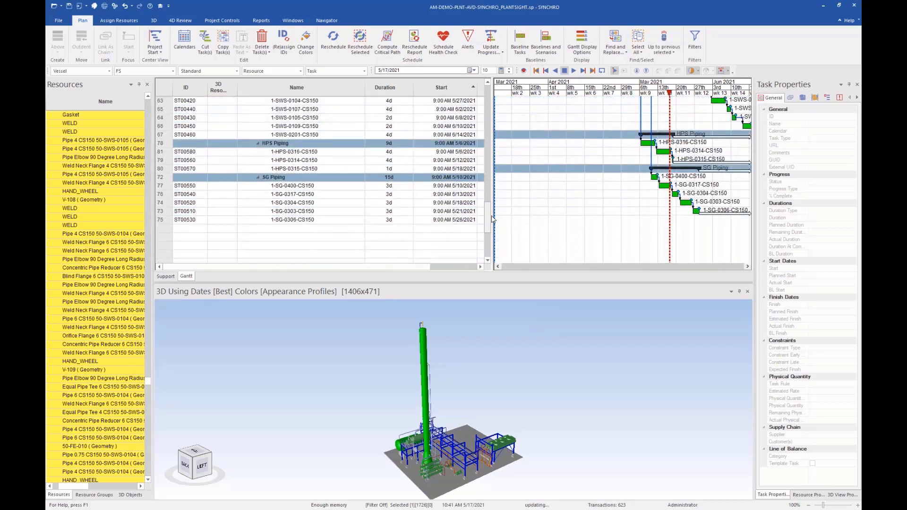
scroll("up", 3)
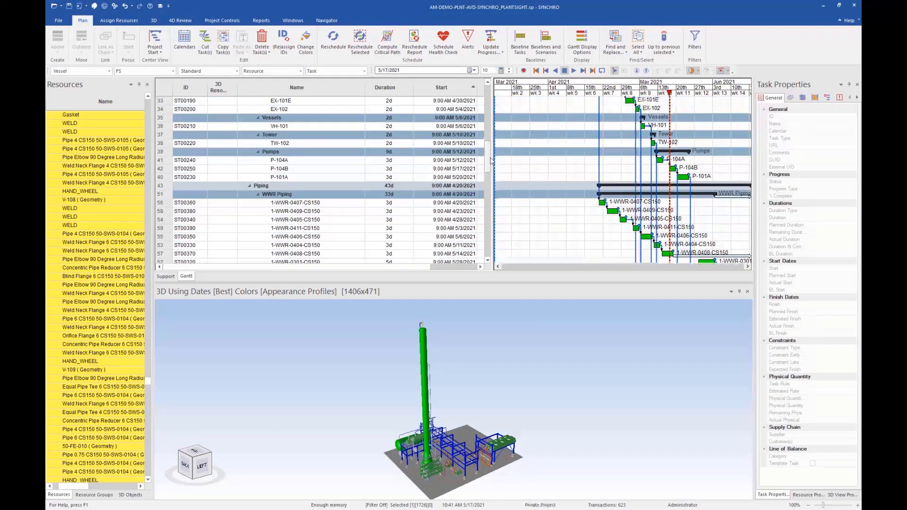
scroll("up", 3)
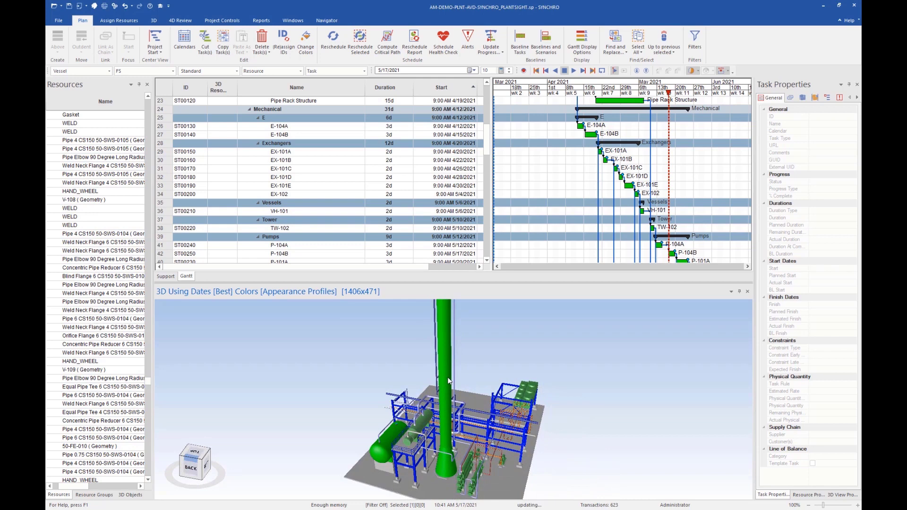
Assign the TW-102 and VH-101 geometry under E-VSL to their Gantt task rows
left_click(116, 310)
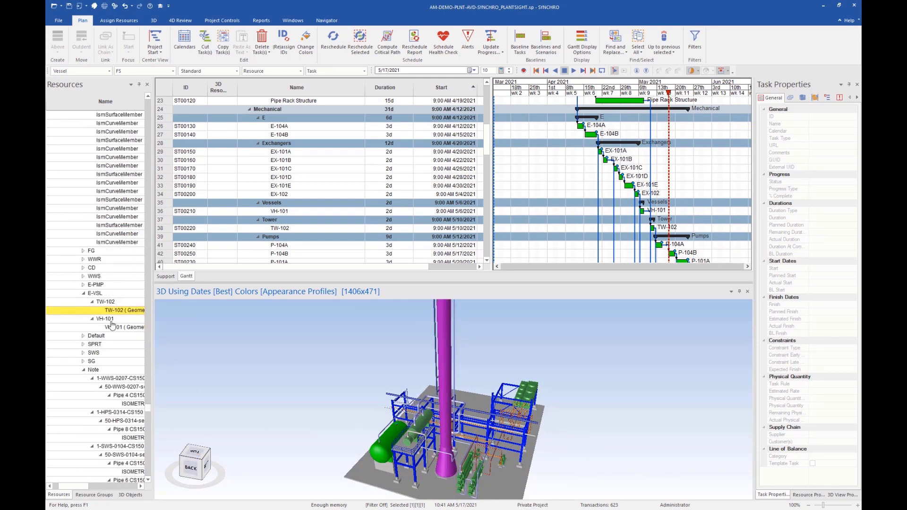
mouse_move(287, 235)
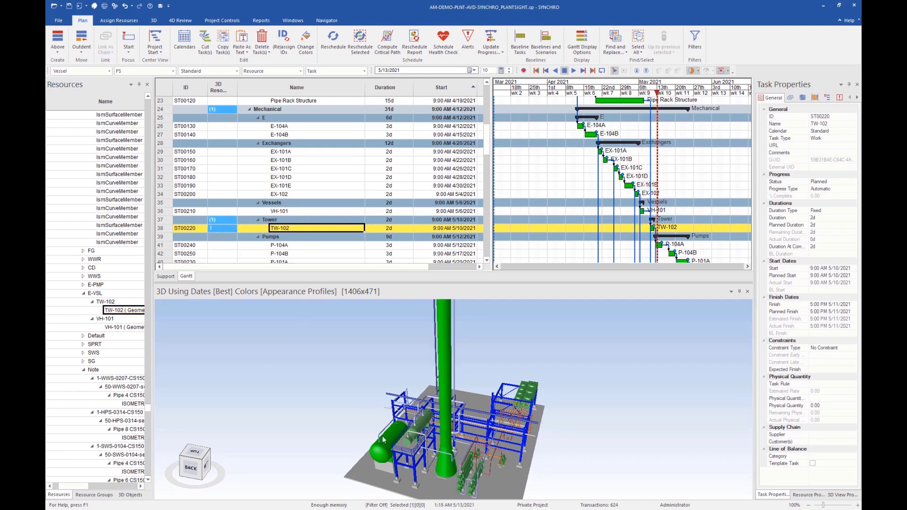
left_click(123, 310)
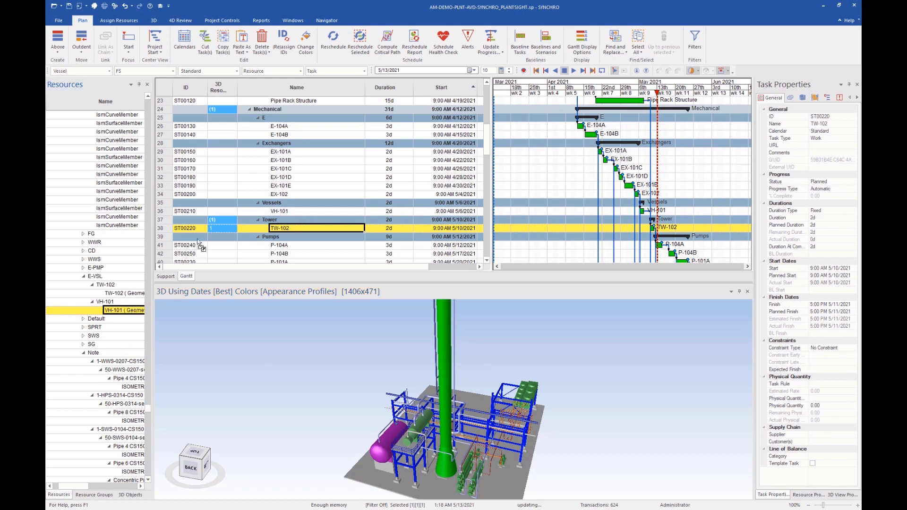
left_click(280, 211)
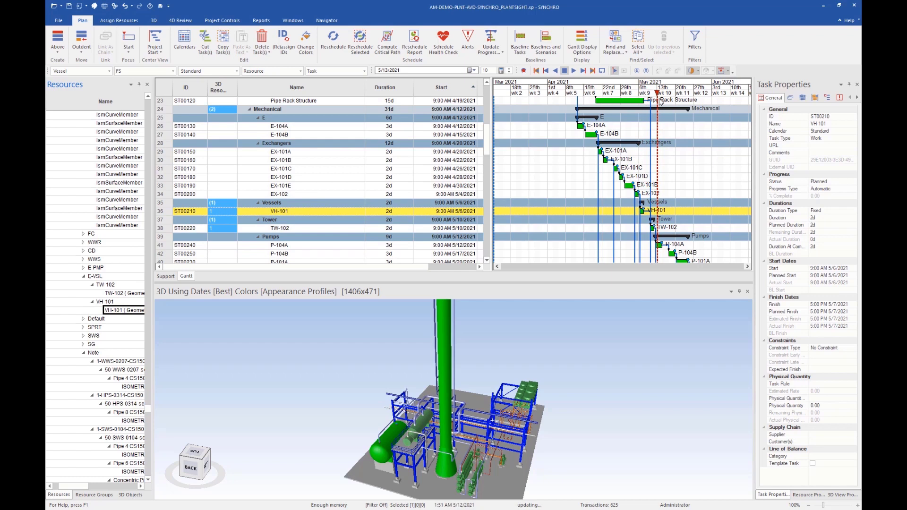
left_click(180, 20)
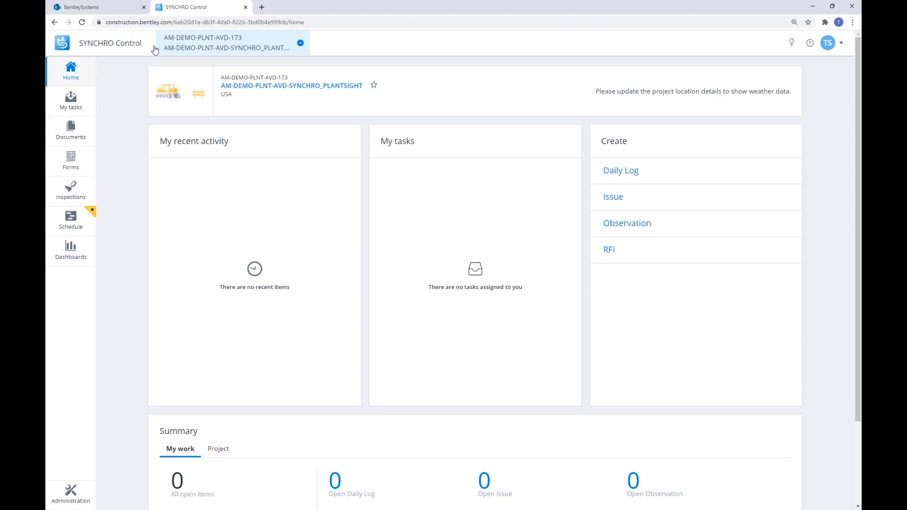
Load the Schedule page's 4D viewer and play the plant construction sequence
left_click(71, 221)
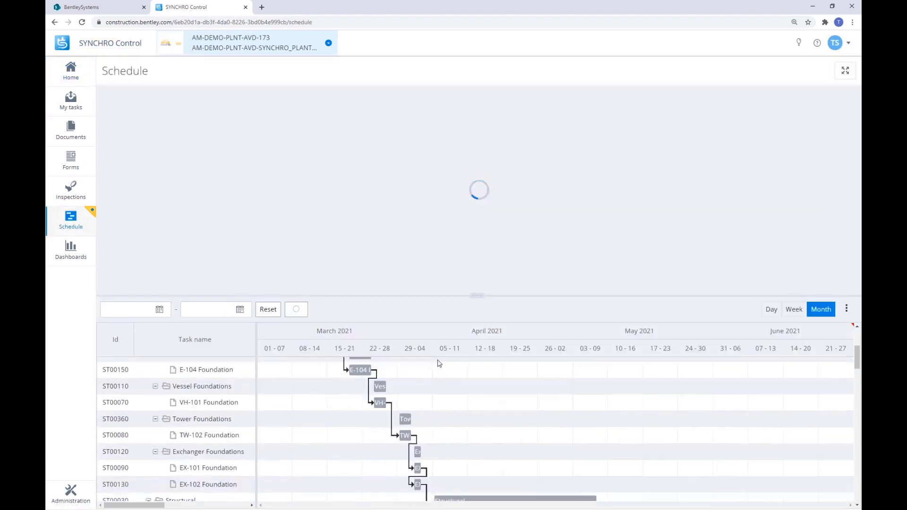
scroll("down", 3)
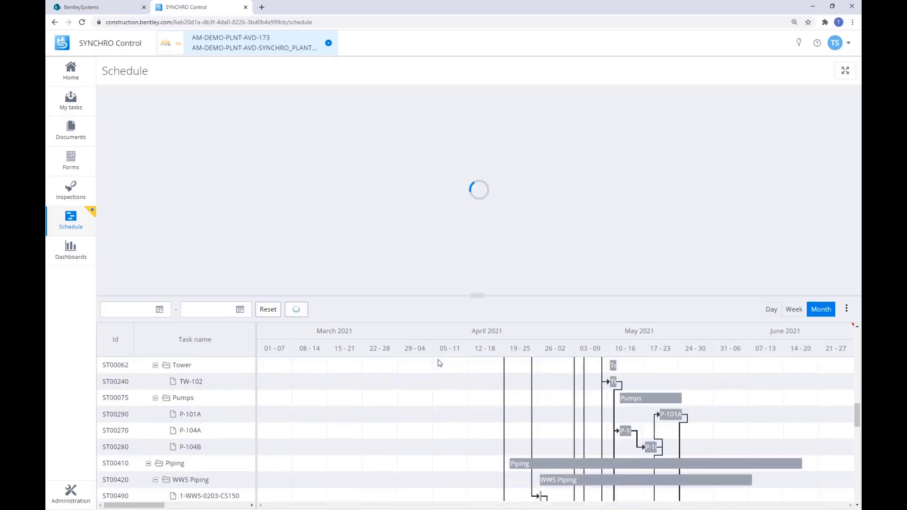
scroll("up", 3)
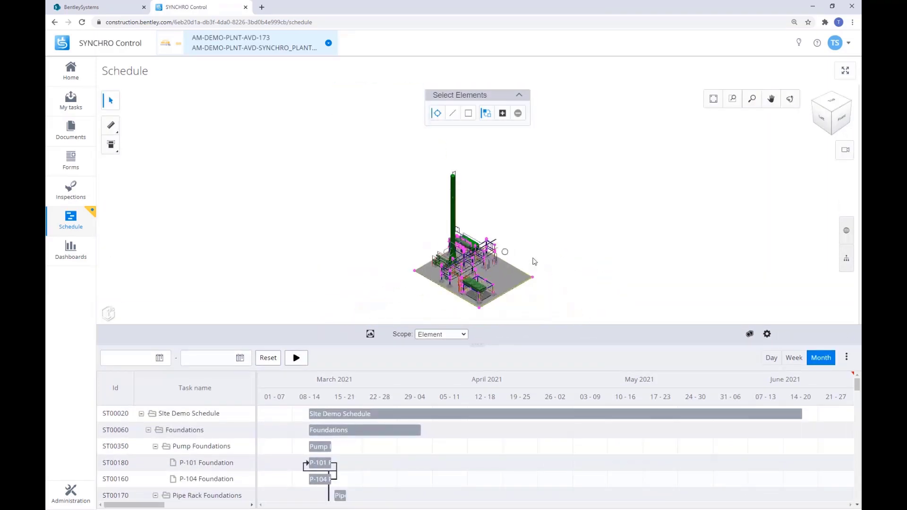
left_click(296, 357)
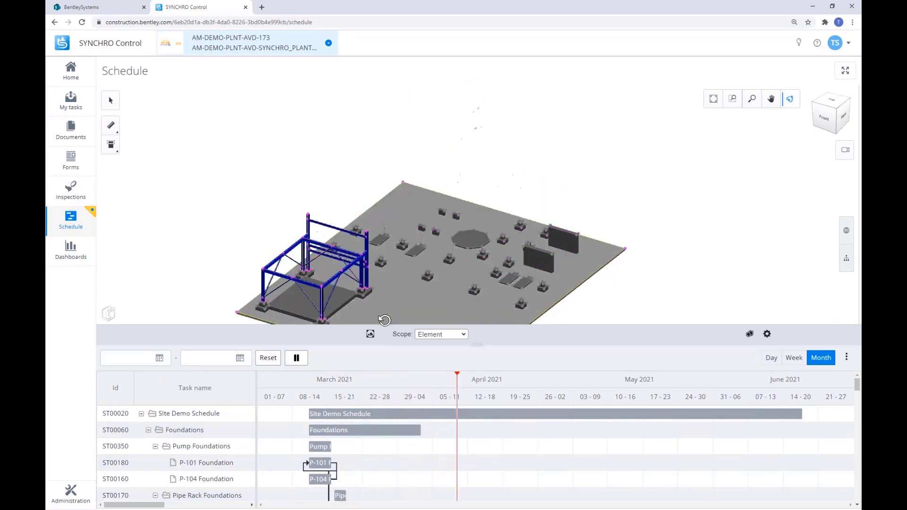
left_click(296, 358)
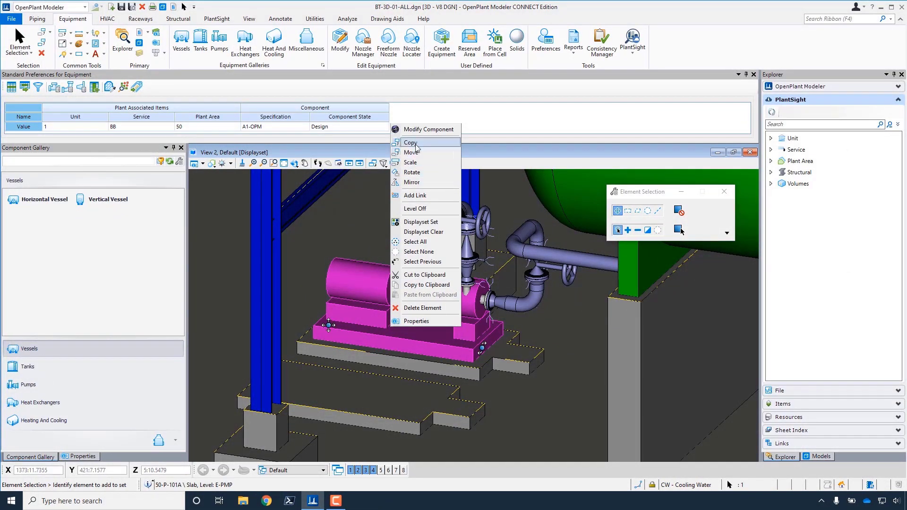
Copy the pump and rename the copy P-101B via Modify Component
left_click(410, 143)
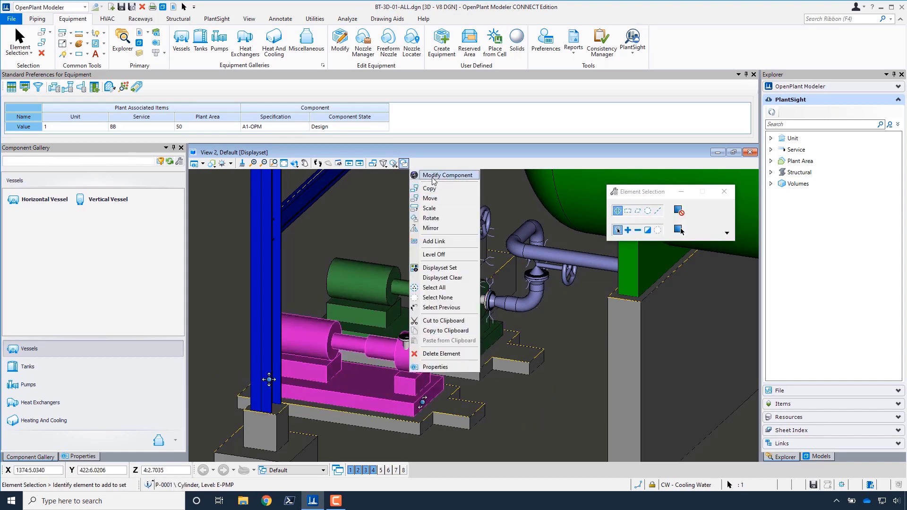
left_click(447, 175)
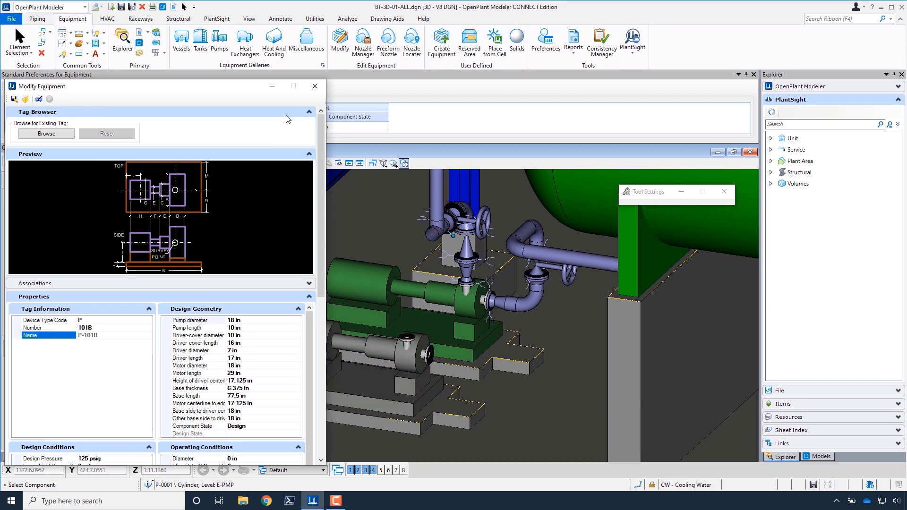
left_click(632, 41)
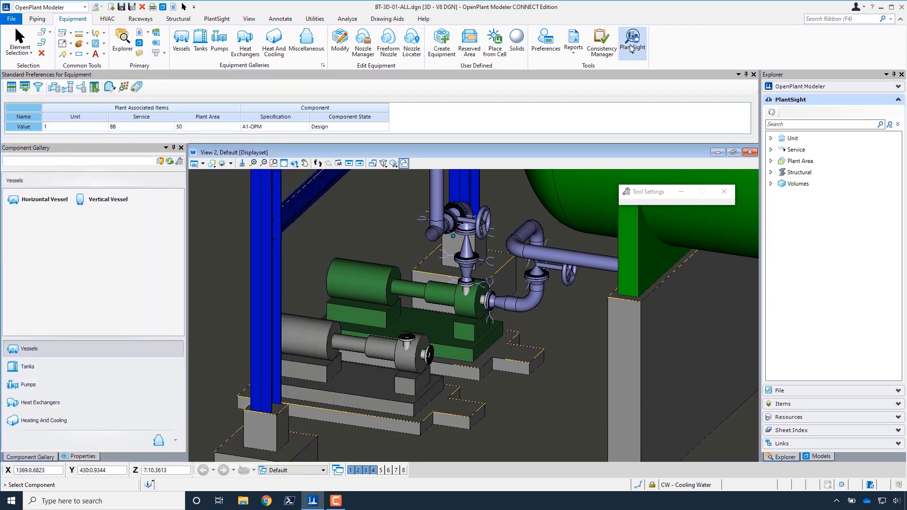
Push the P-101B changes to PlantSight with an update comment, then reopen Control's schedule
left_click(632, 41)
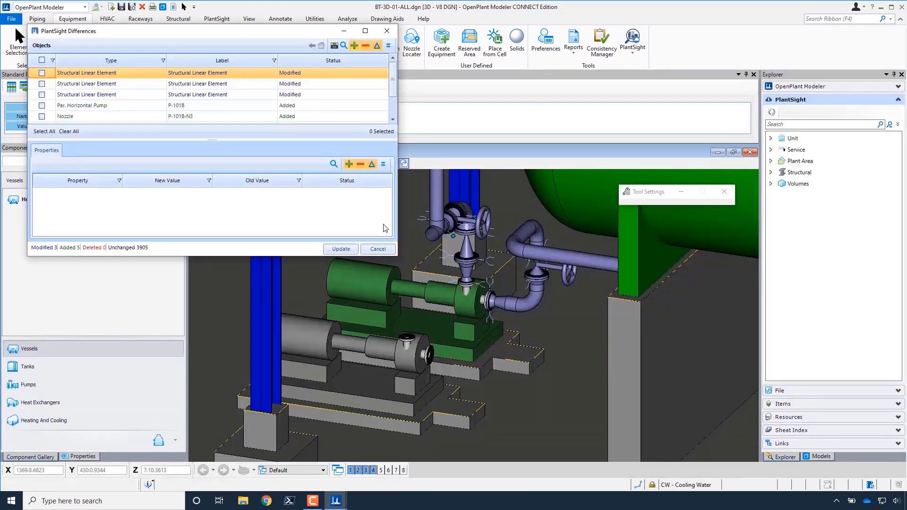
left_click(341, 249)
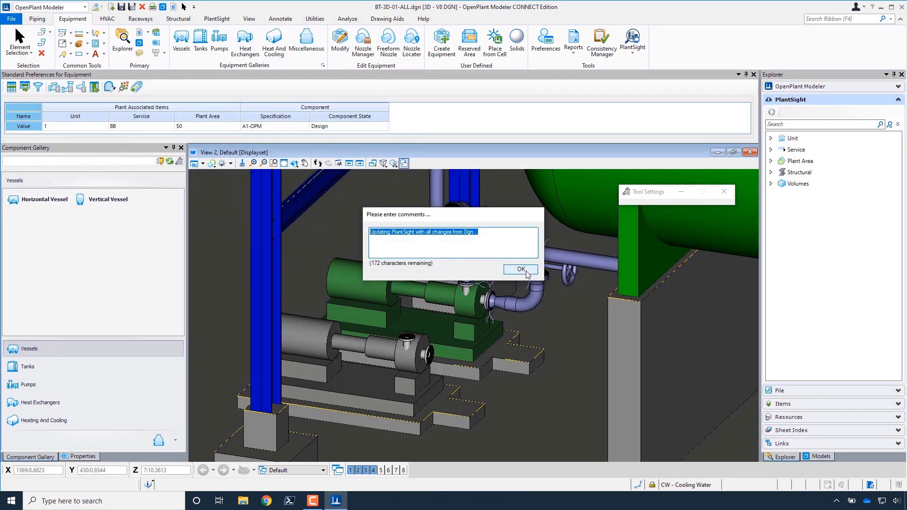
left_click(520, 270)
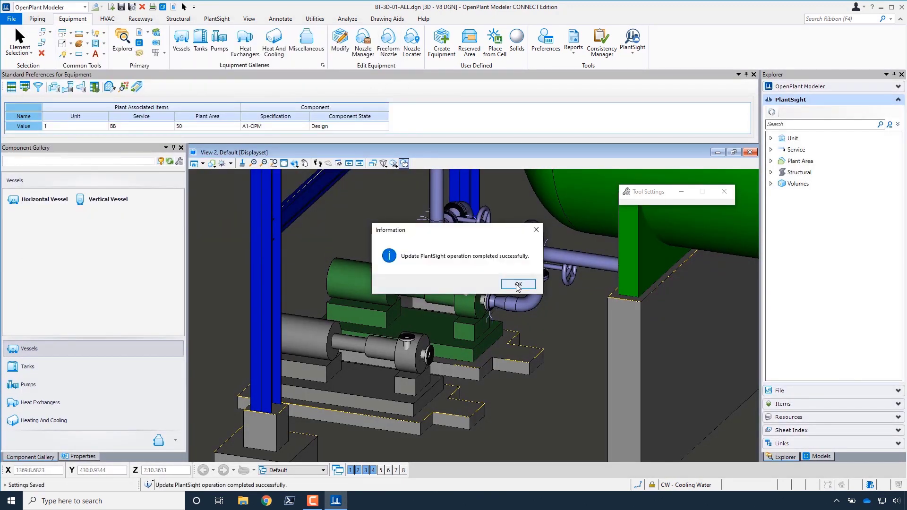
left_click(517, 285)
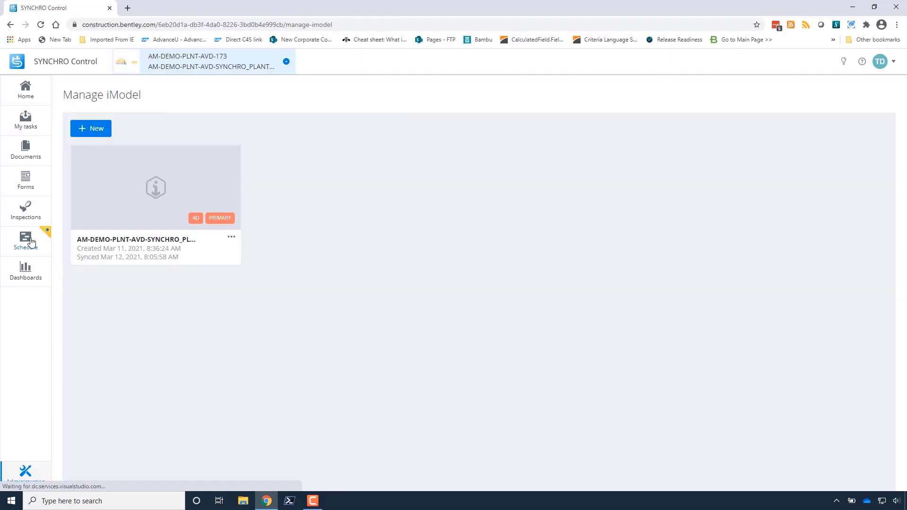
left_click(26, 240)
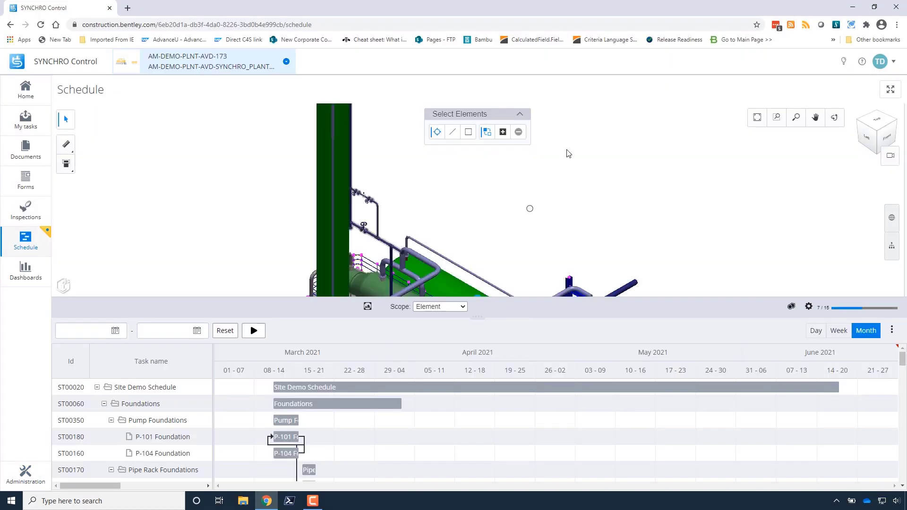